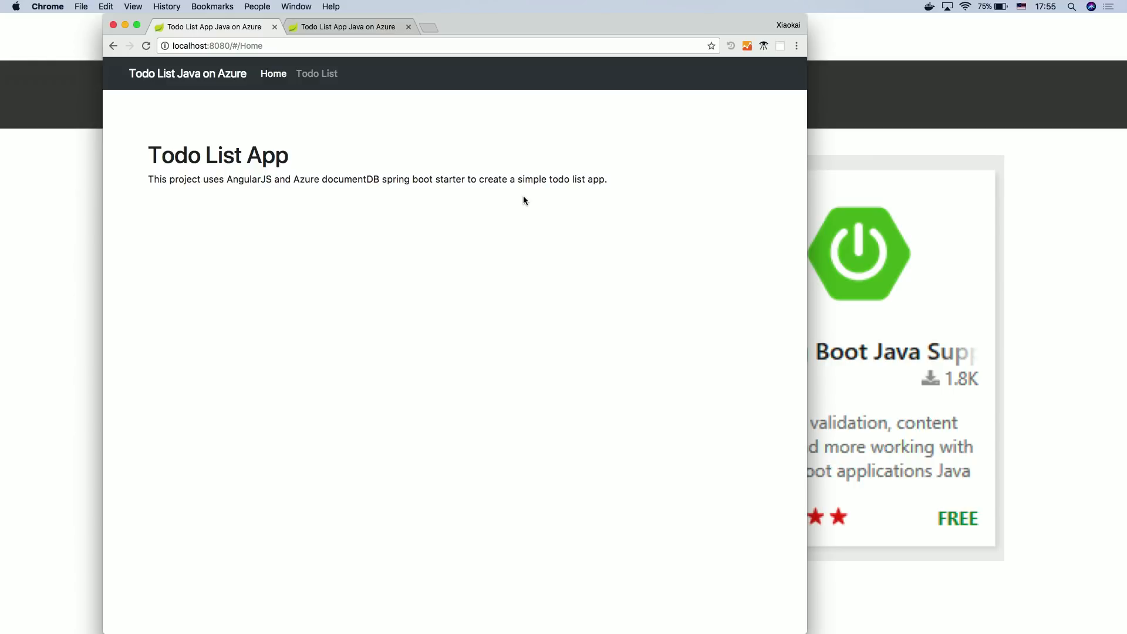
mouse_move(328, 90)
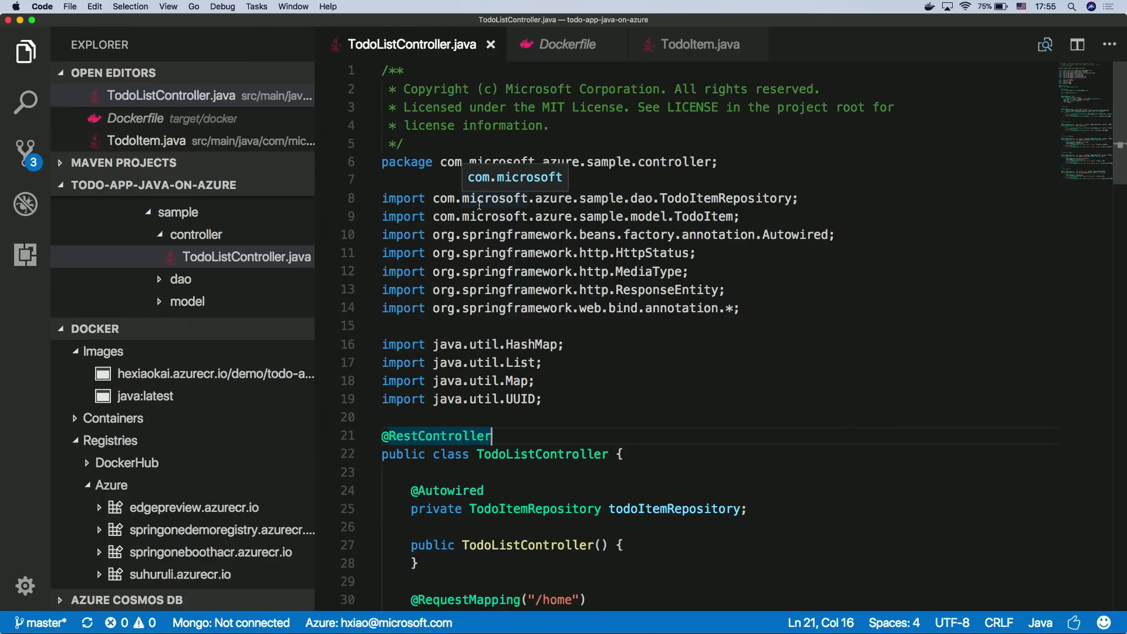
Step: Locate and open TodoApplicationTest.java via quick search
key("cmd+p")
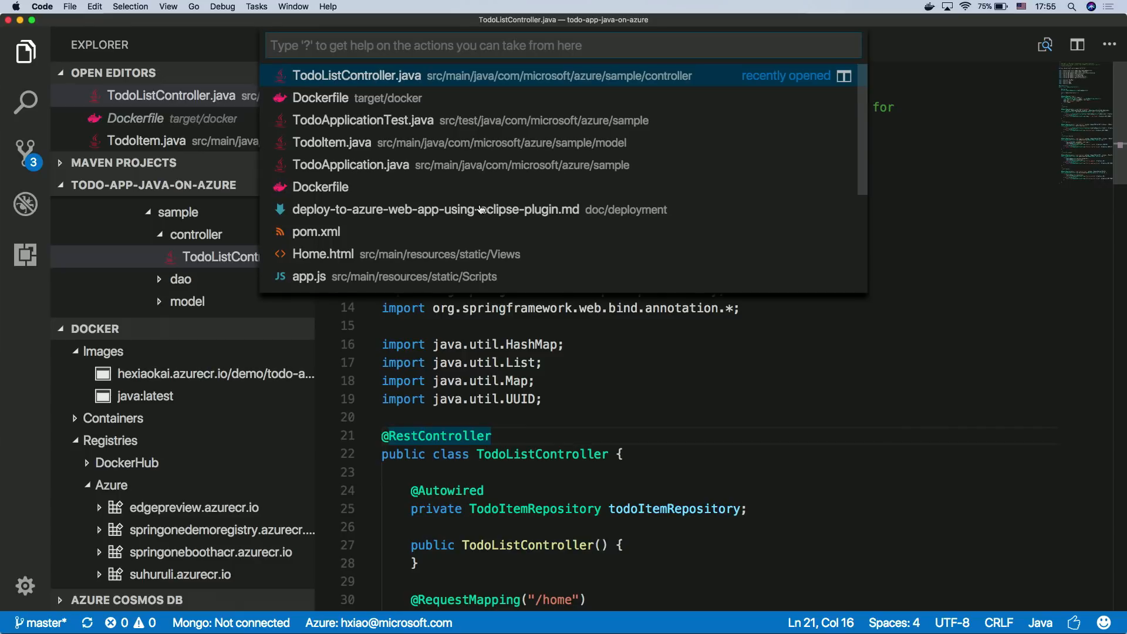
type("#")
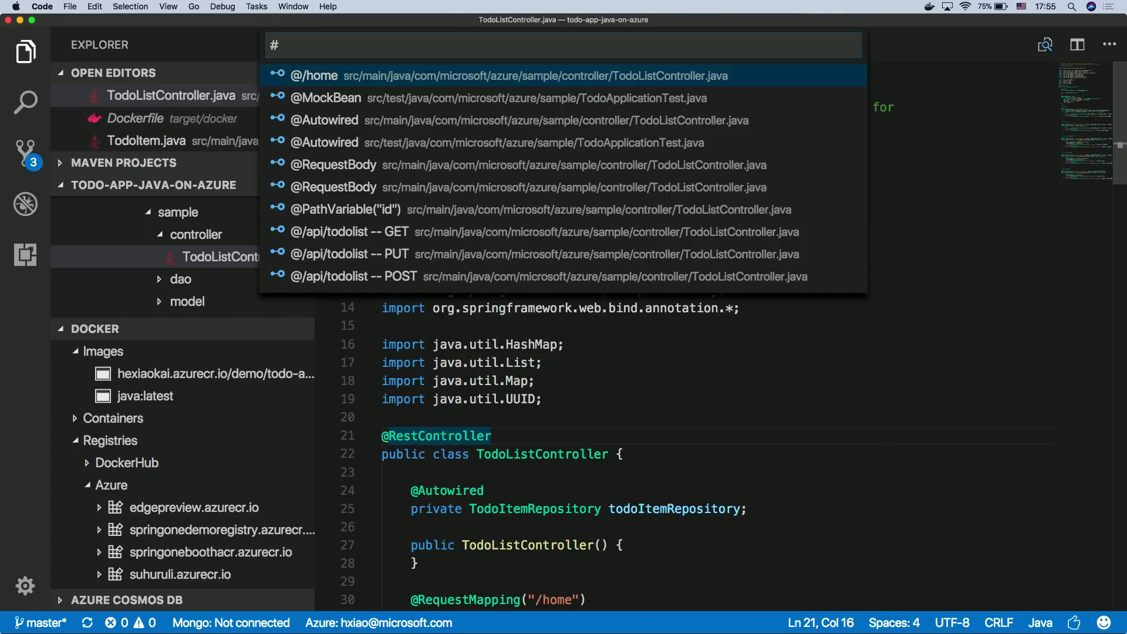
type("todolist")
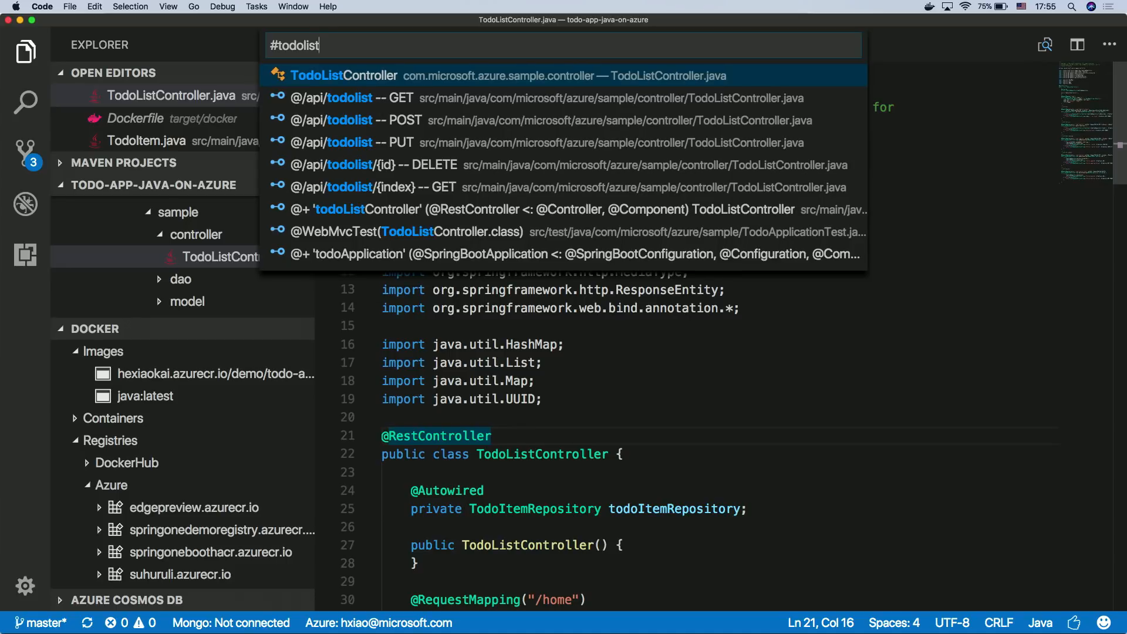
key("Backspace")
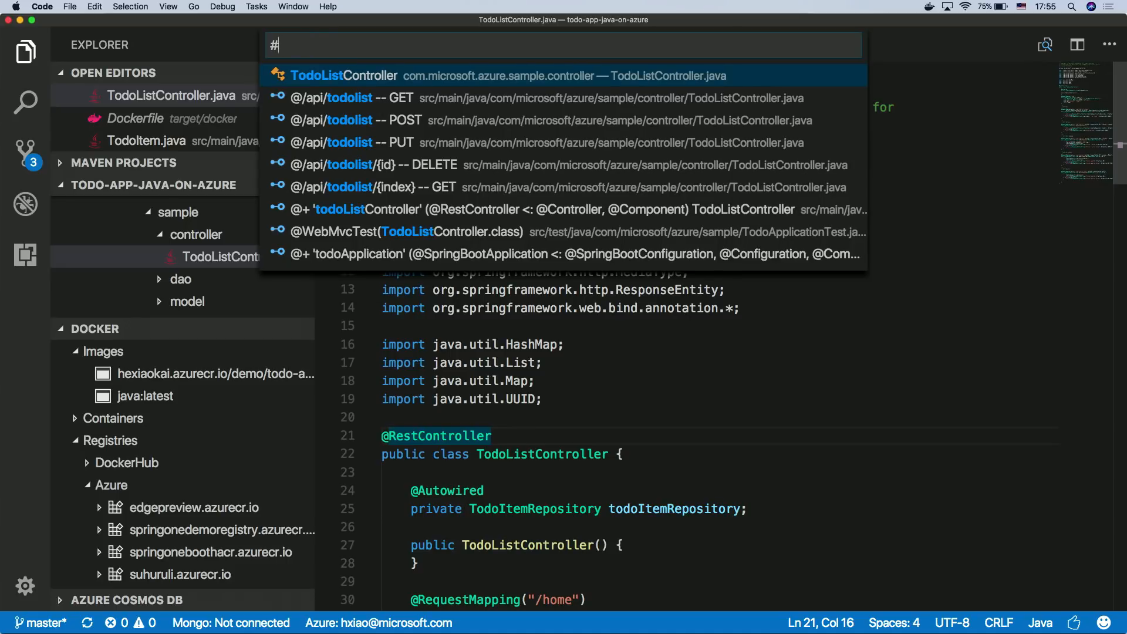
type("@+")
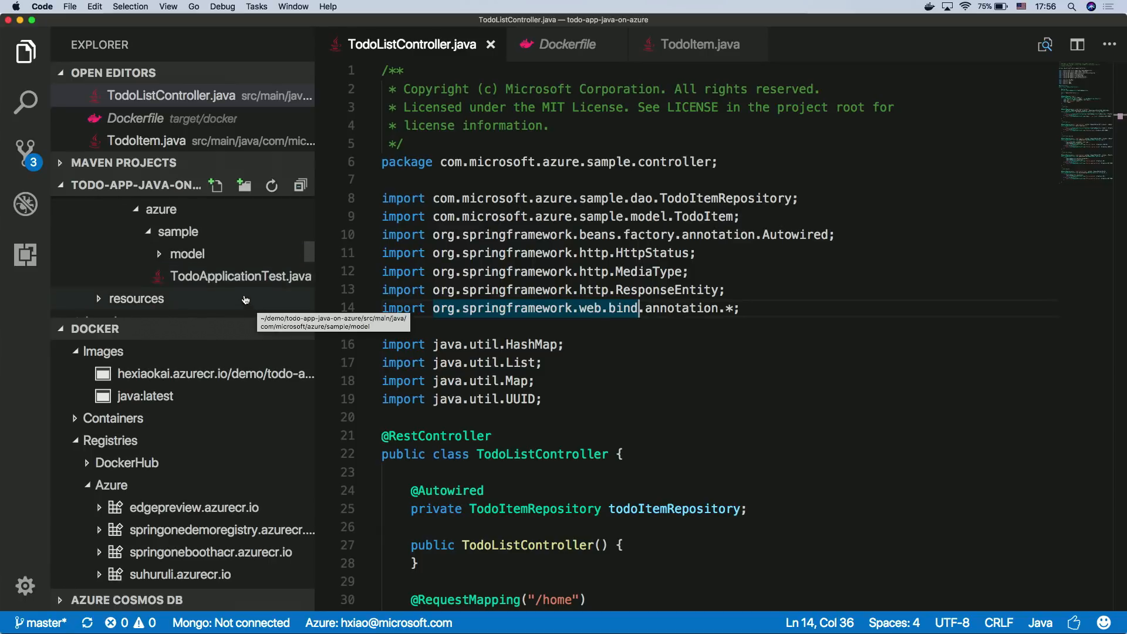
left_click(241, 276)
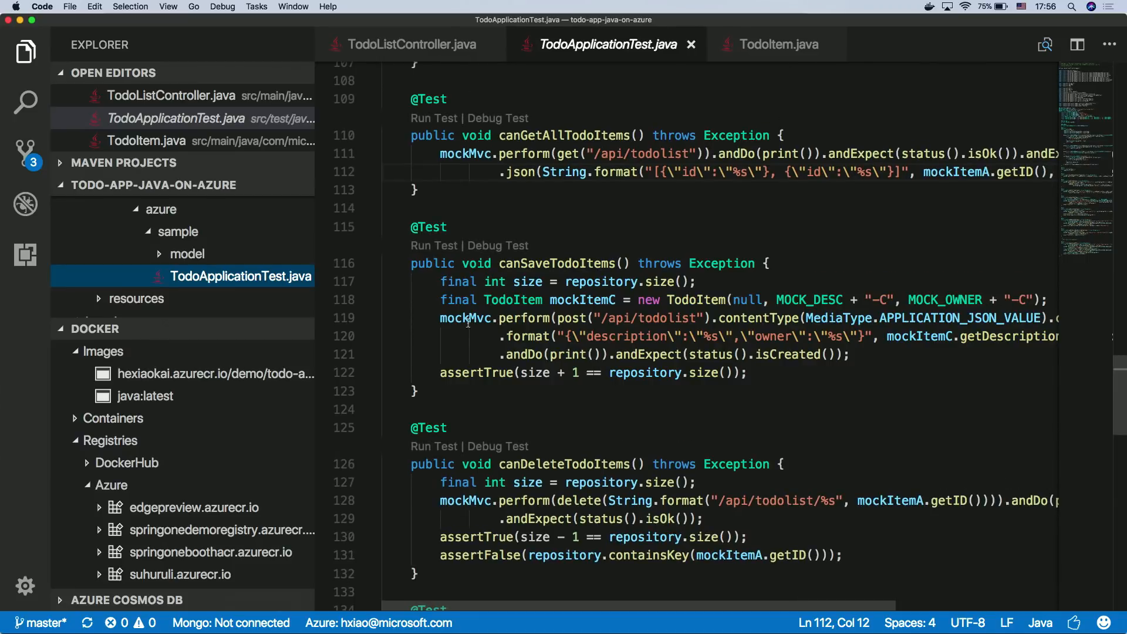
Step: Run the canSaveTodoItems test (1 run, 0 failures) and expand Maven Projects
left_click(434, 245)
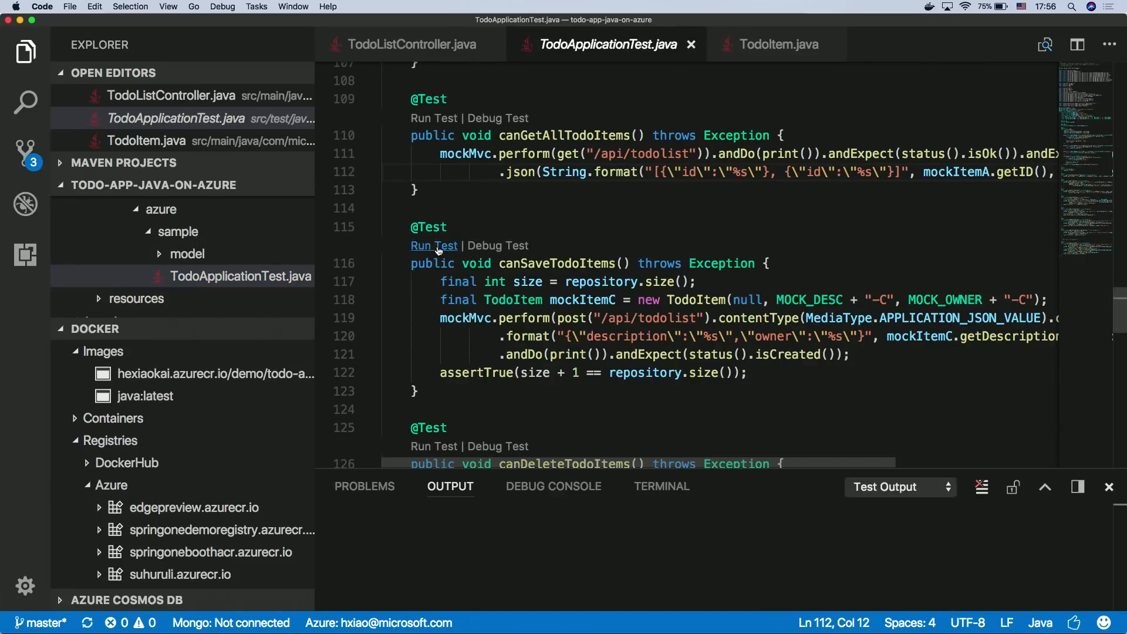
left_click(433, 245)
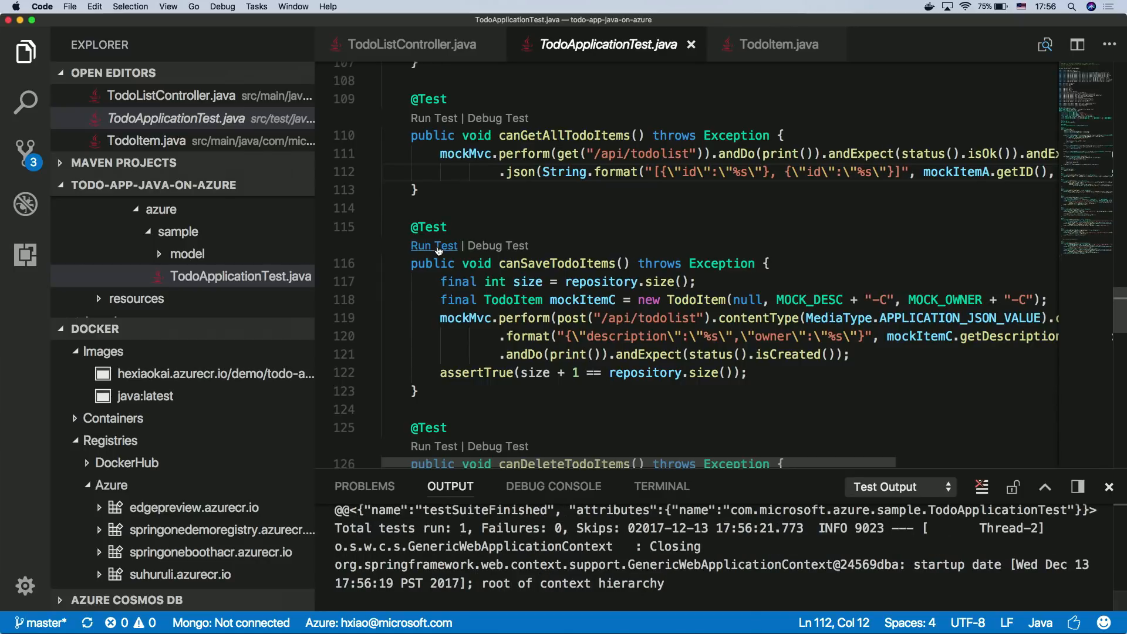
left_click(434, 245)
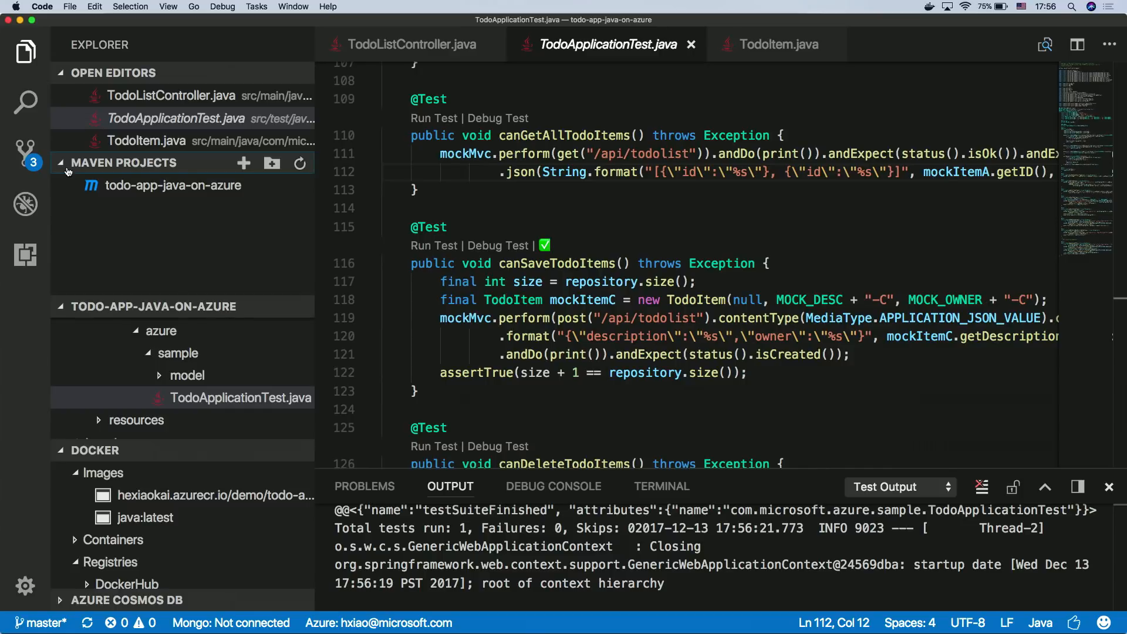
mouse_move(174, 185)
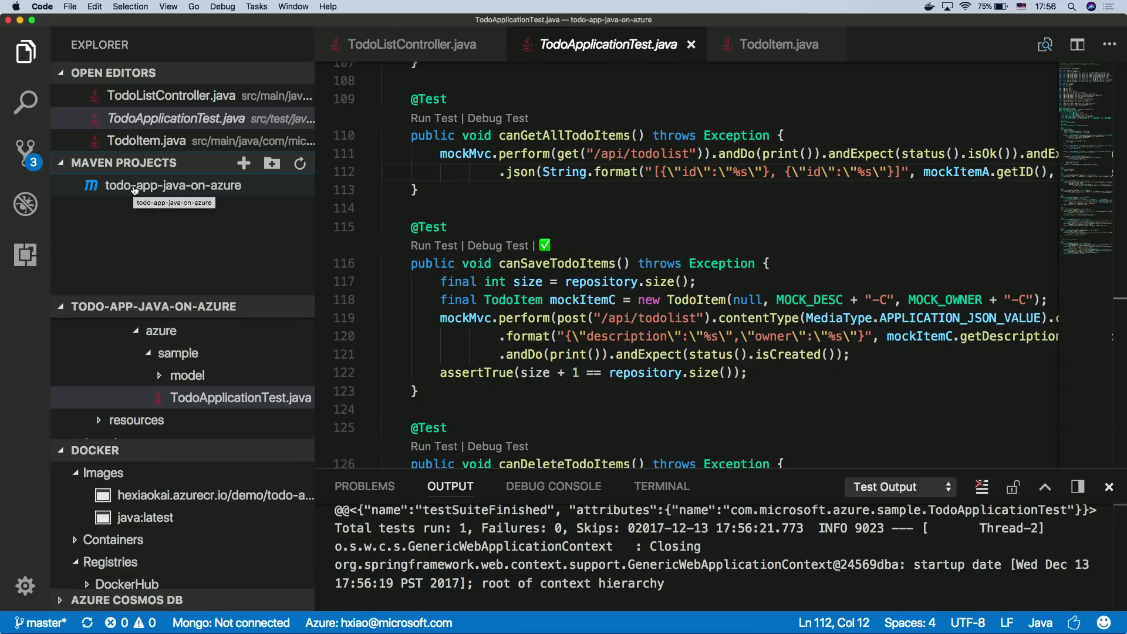
Step: Run the Maven package goal on the todo project, ending in BUILD SUCCESS with the SNAPSHOT jar
right_click(173, 185)
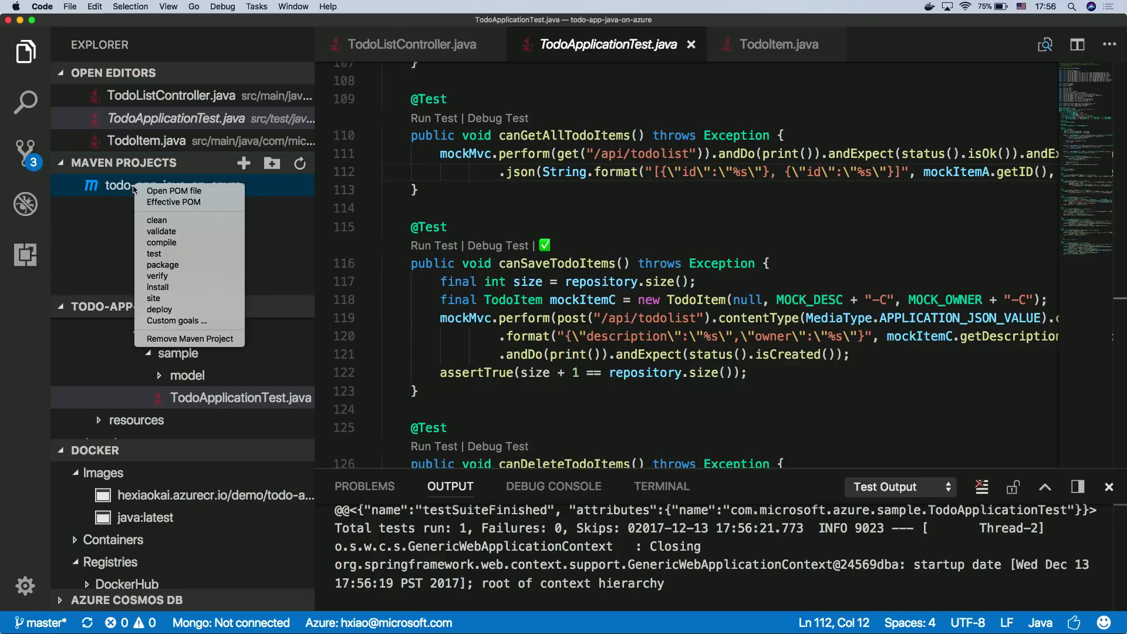
mouse_move(161, 242)
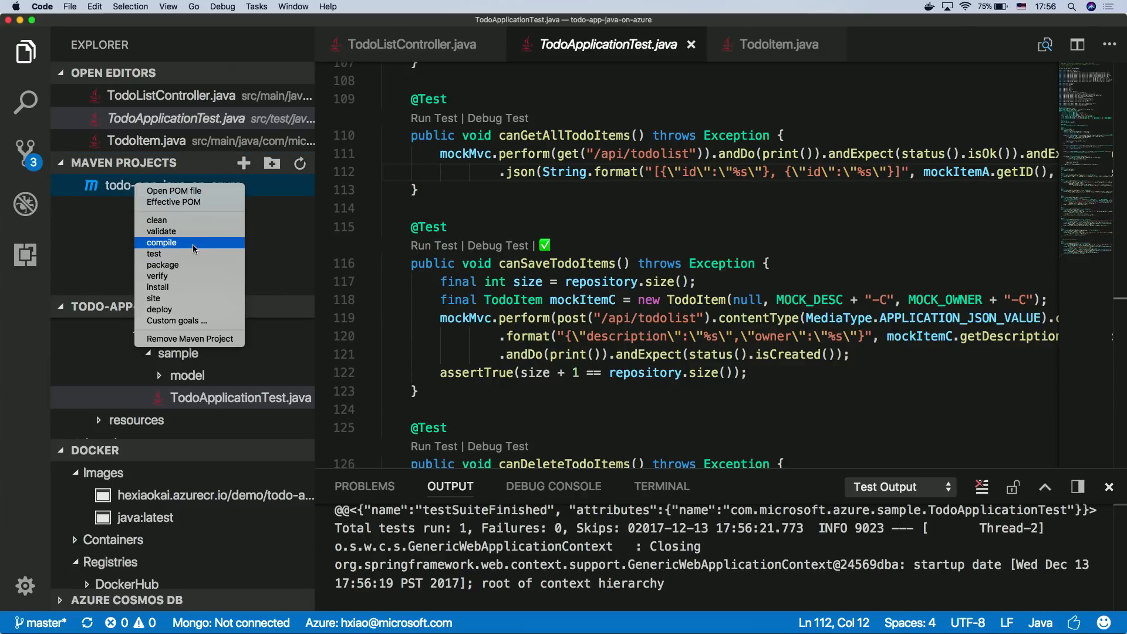
left_click(163, 264)
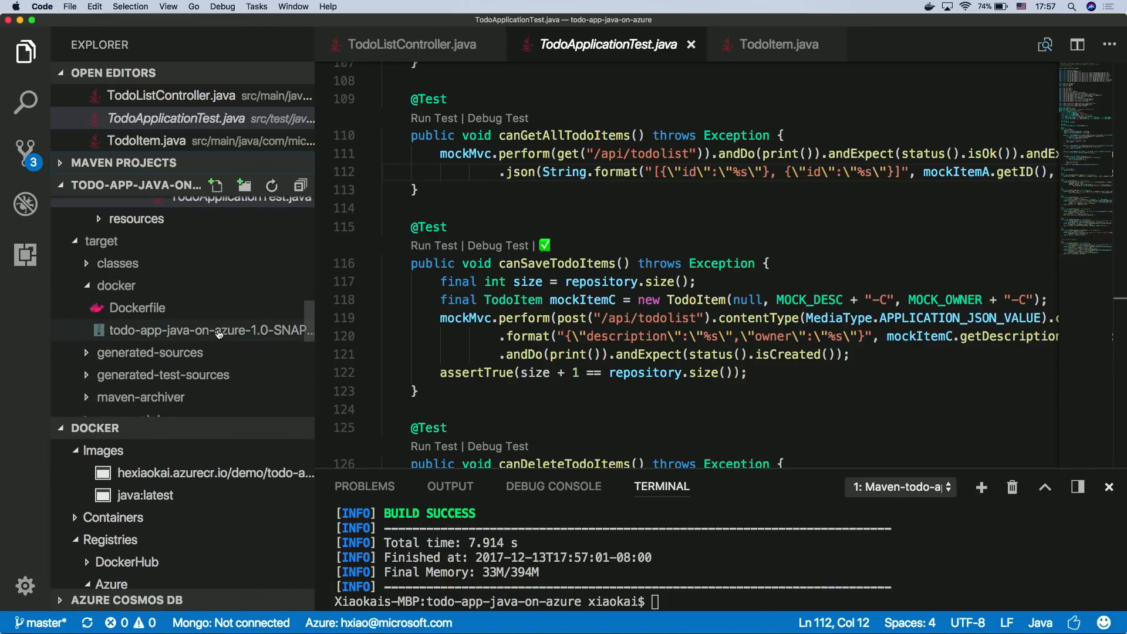
mouse_move(216, 329)
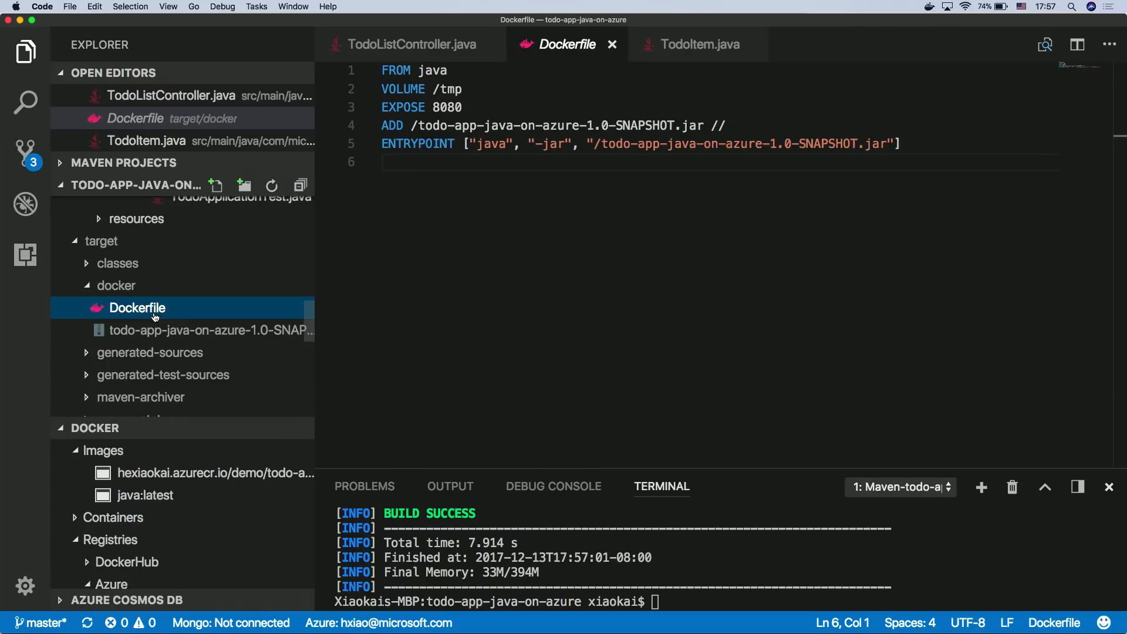
Step: Build a Docker image from the generated Dockerfile tagged springtodo:latest
right_click(136, 308)
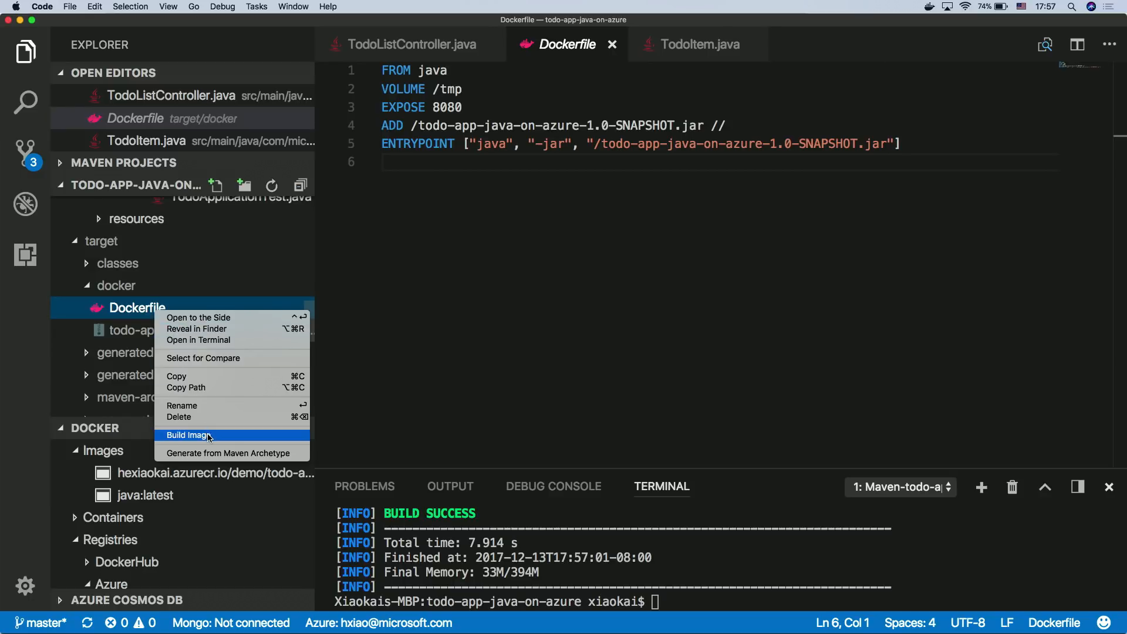
left_click(190, 434)
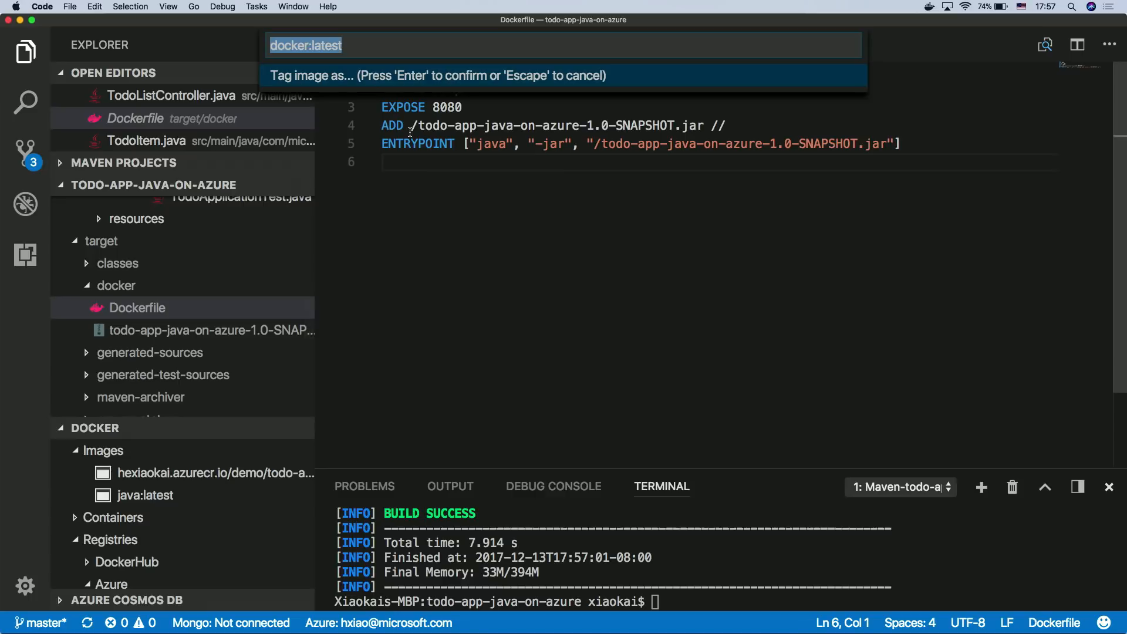
type("ps")
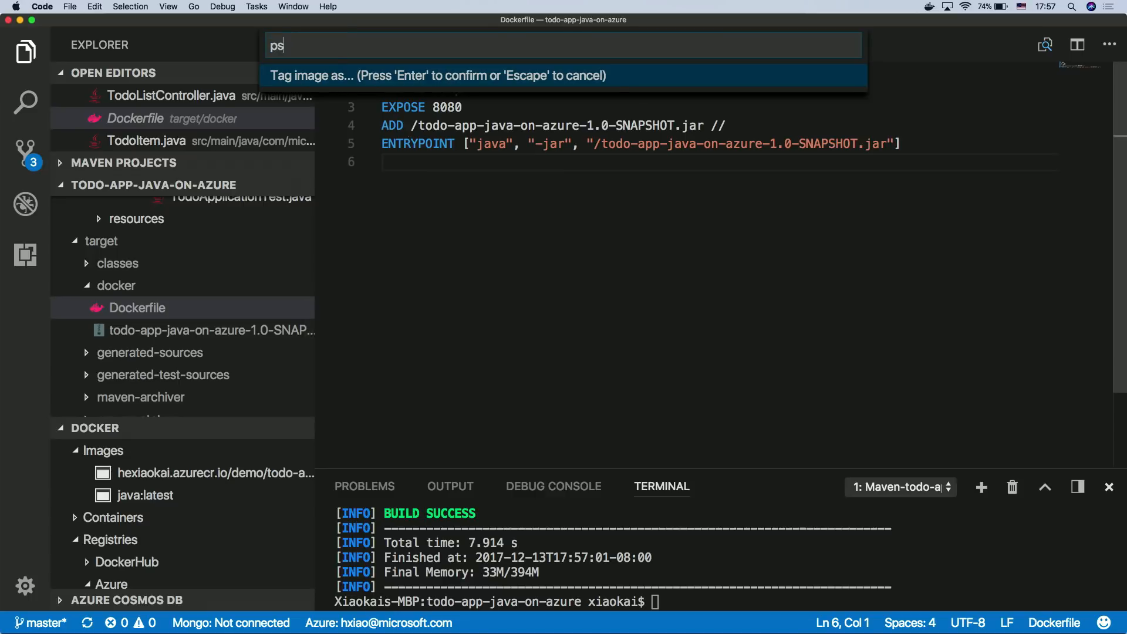
type("springtodo")
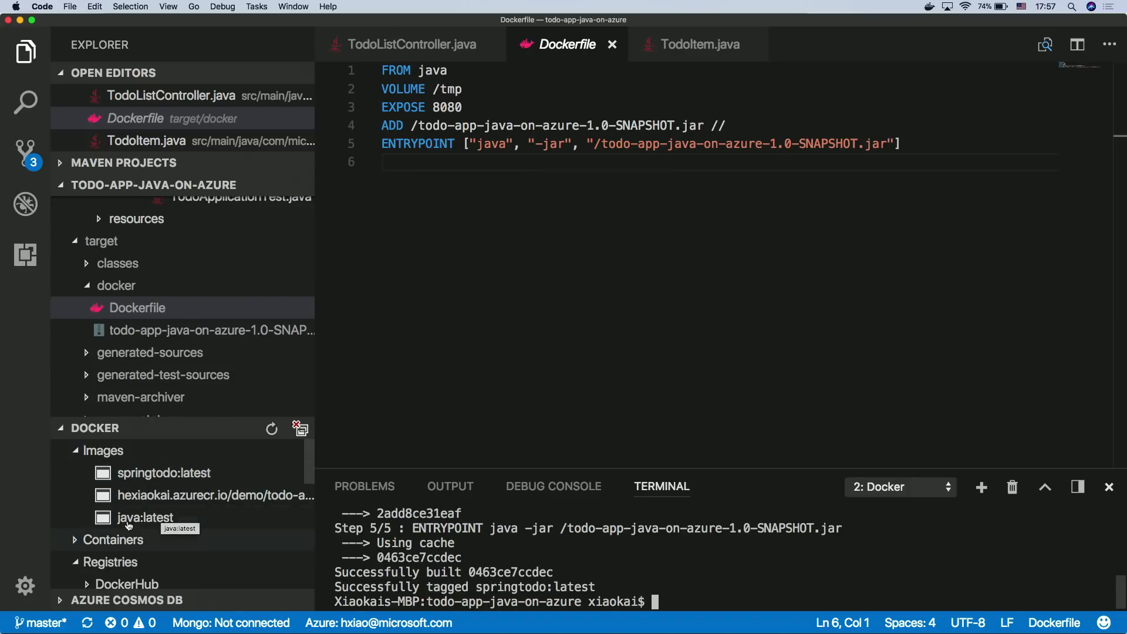
mouse_move(199, 482)
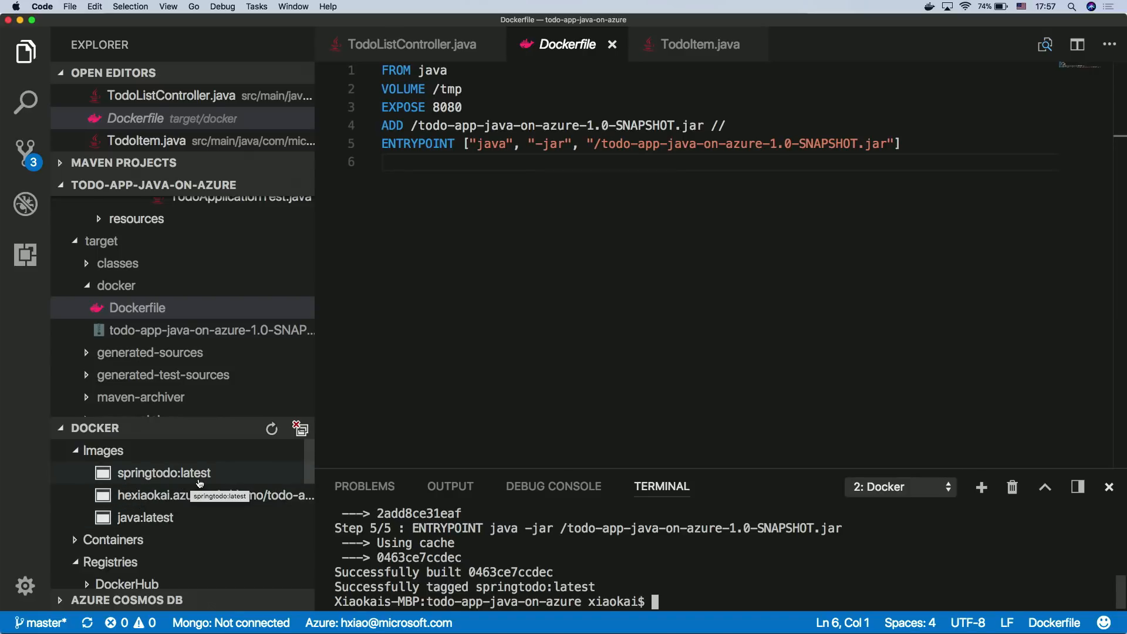
mouse_move(183, 484)
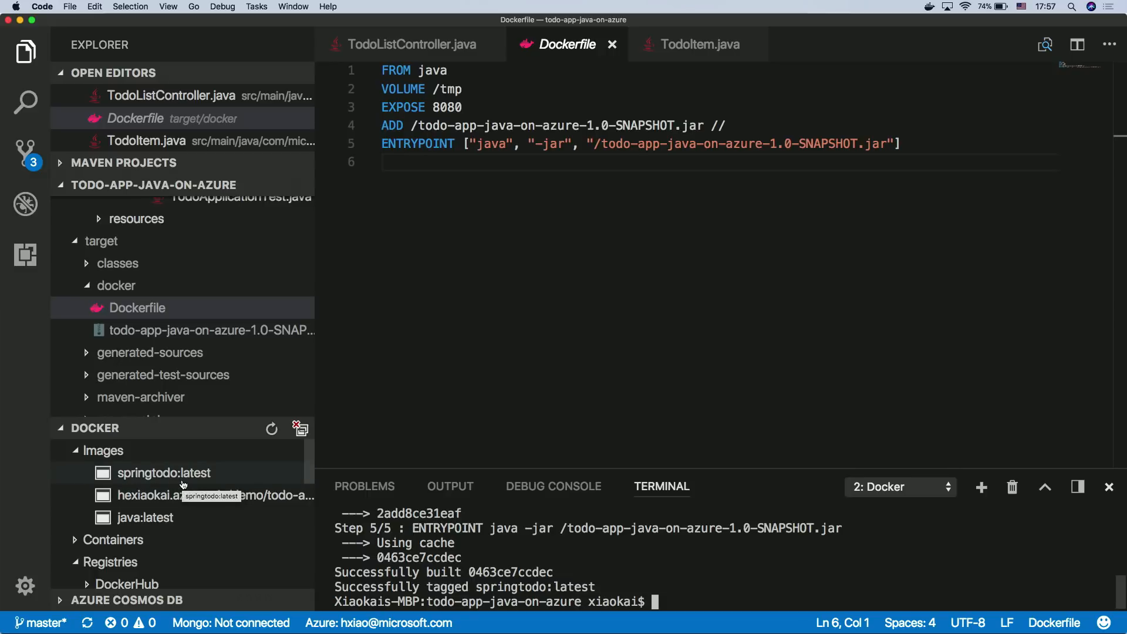
right_click(163, 471)
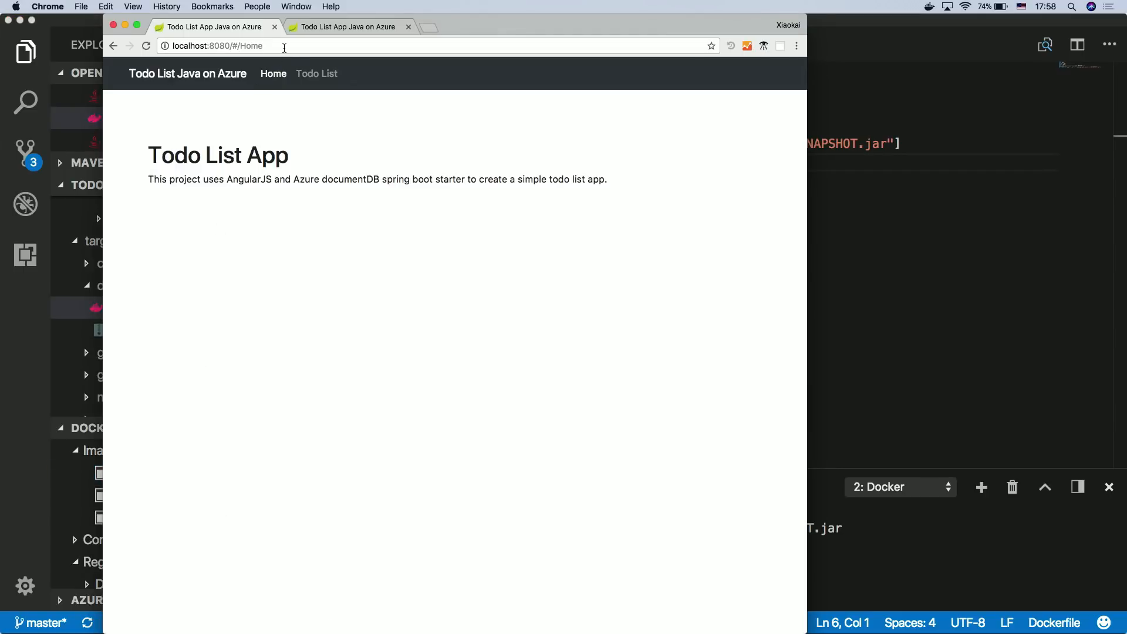
mouse_move(299, 279)
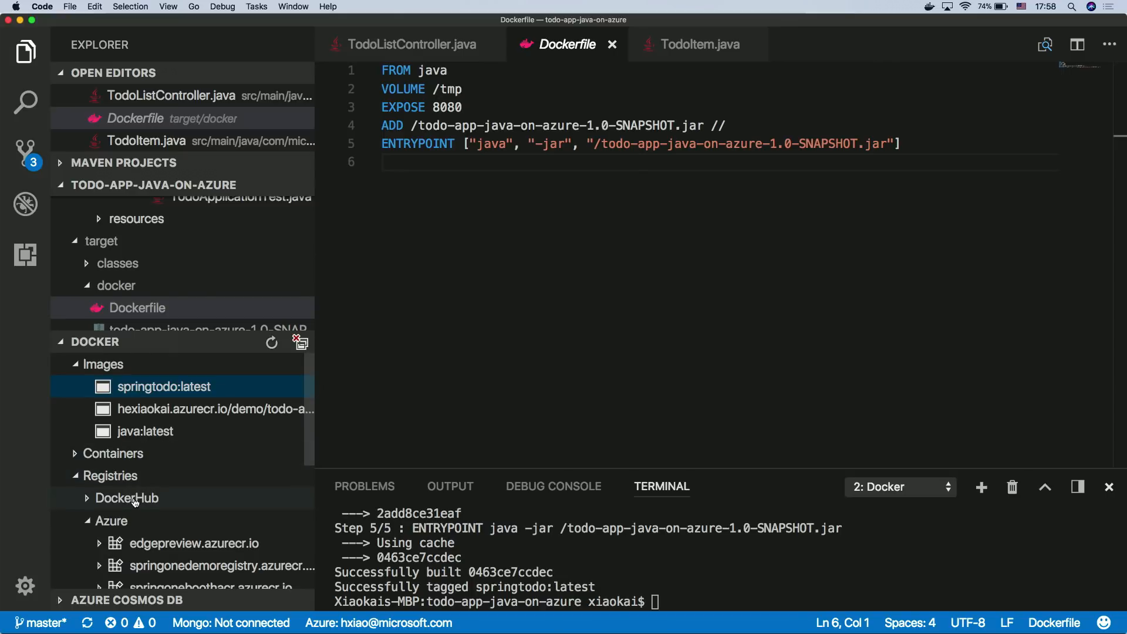
mouse_move(127, 498)
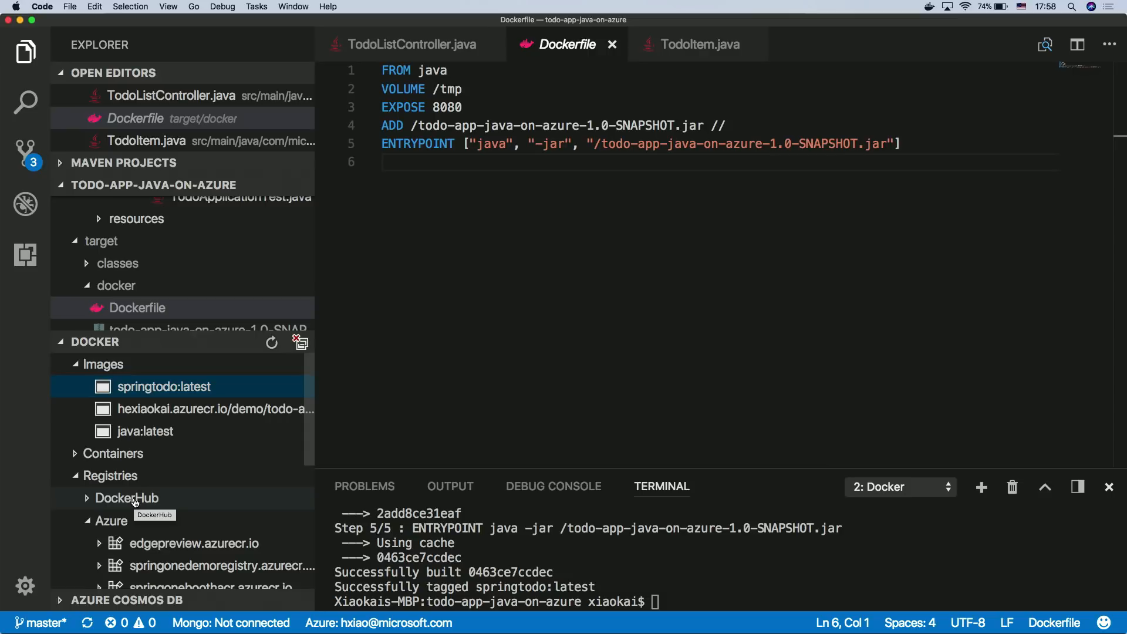
mouse_move(186, 396)
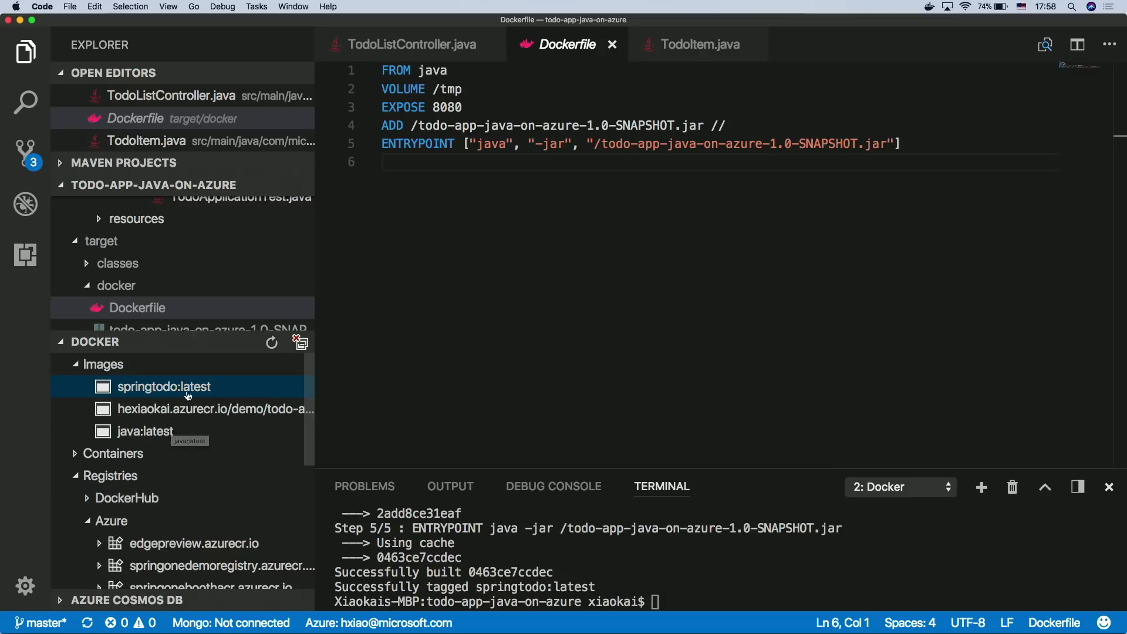
Step: Push springtodo:latest (denied), then push the hexiaokai.azurecr.io/demo/todo-app image to the Azure registry
right_click(164, 386)
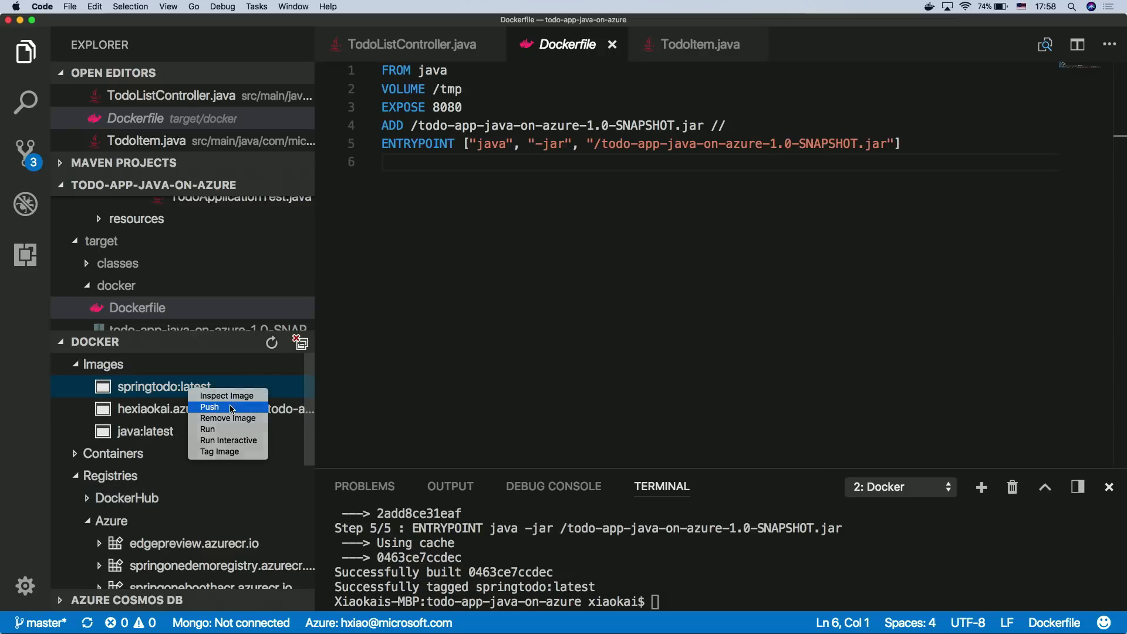
left_click(209, 407)
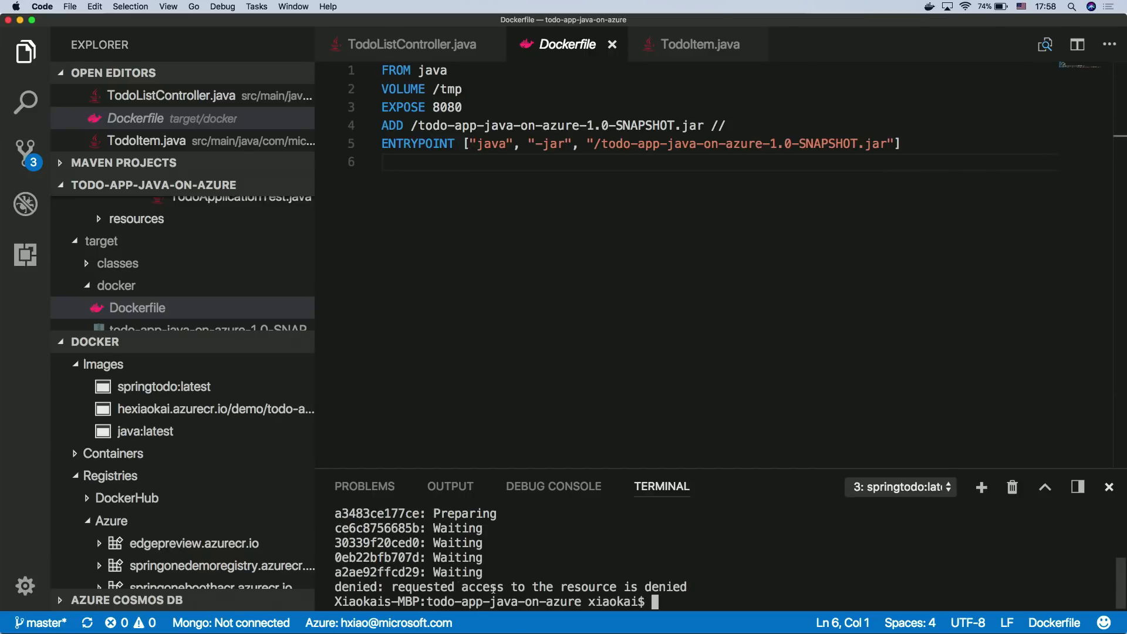
mouse_move(164, 501)
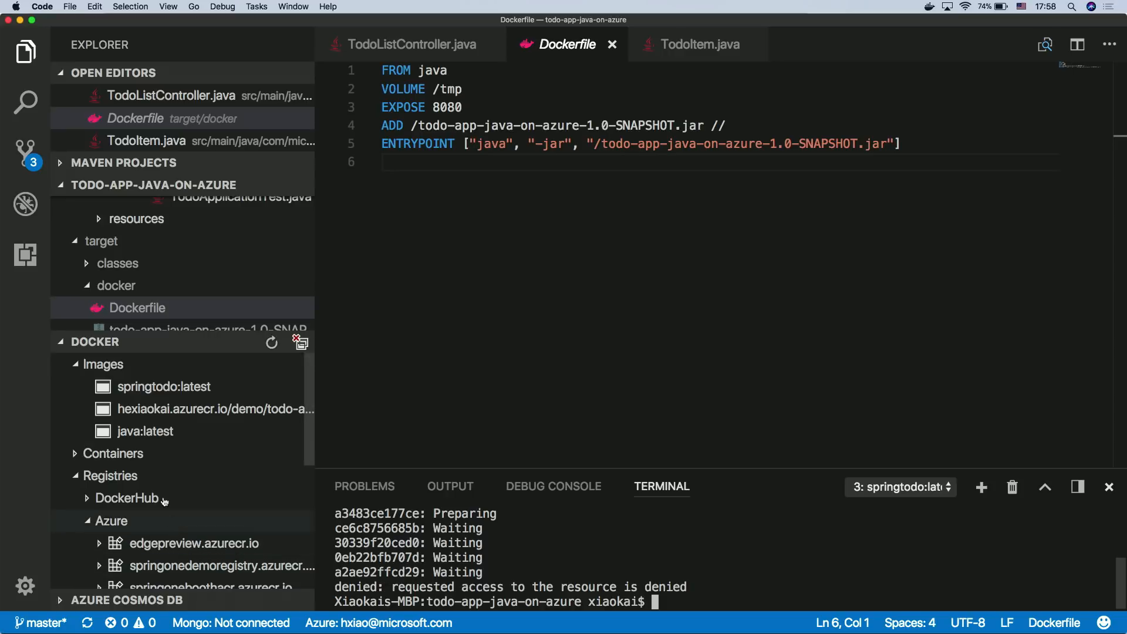
mouse_move(190, 419)
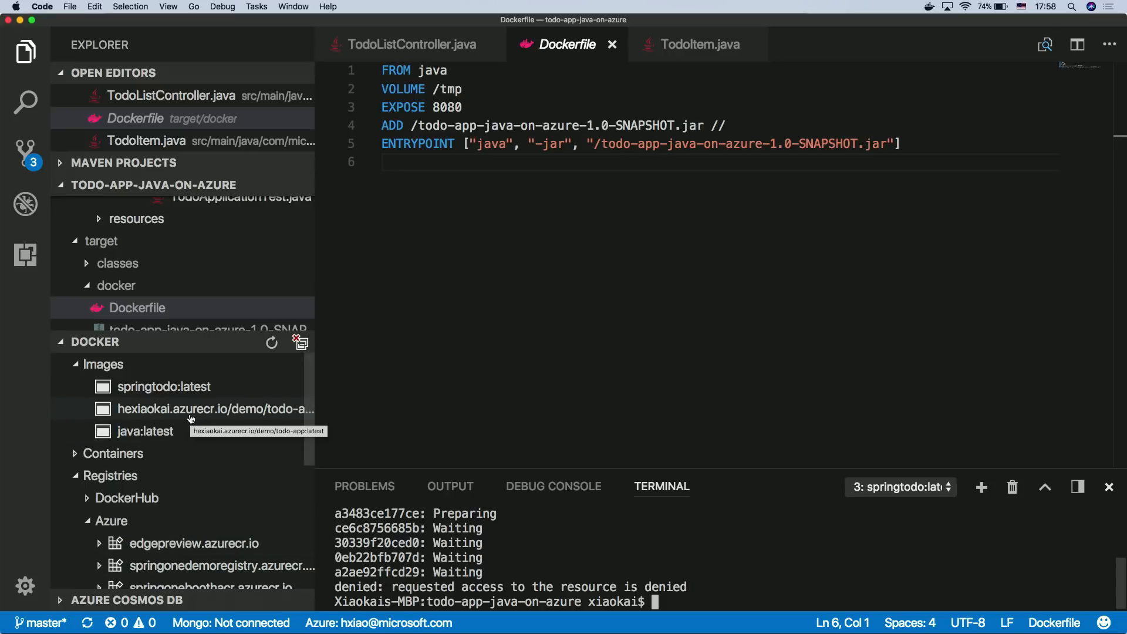
right_click(216, 408)
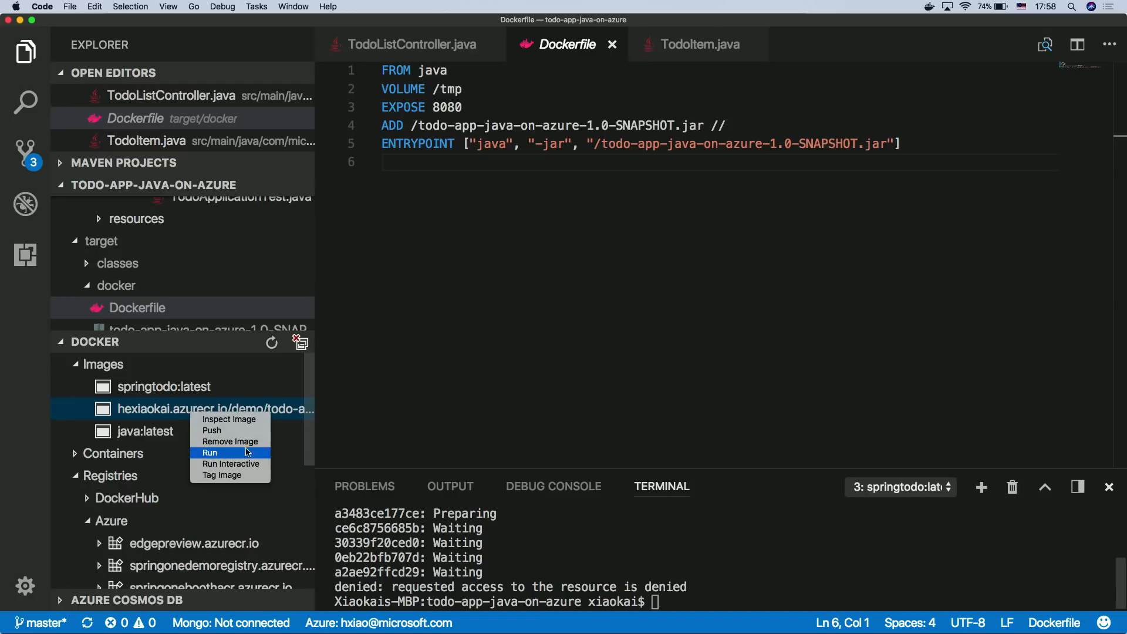
left_click(212, 429)
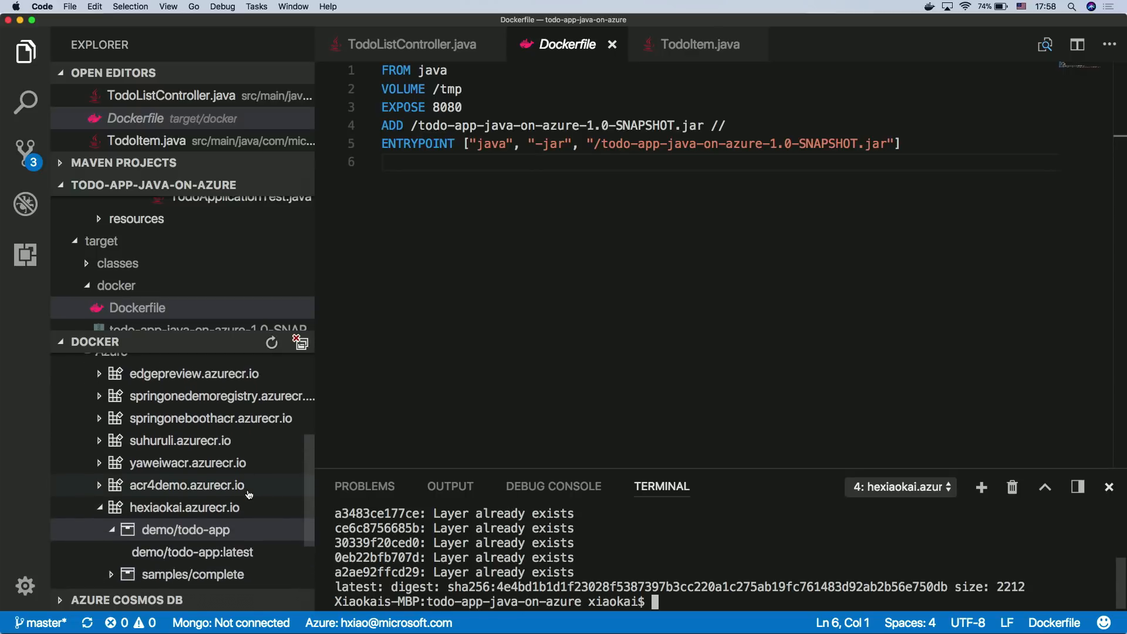
mouse_move(216, 559)
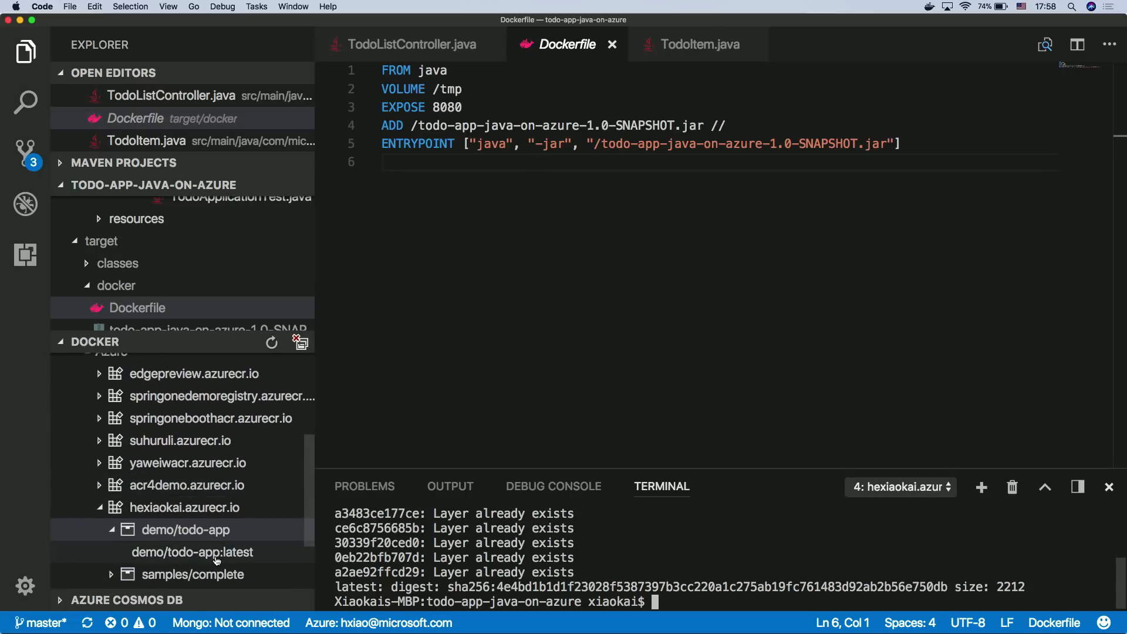
Step: Deploy demo/todo-app:latest to Azure App Service and pick its resource group
left_click(191, 551)
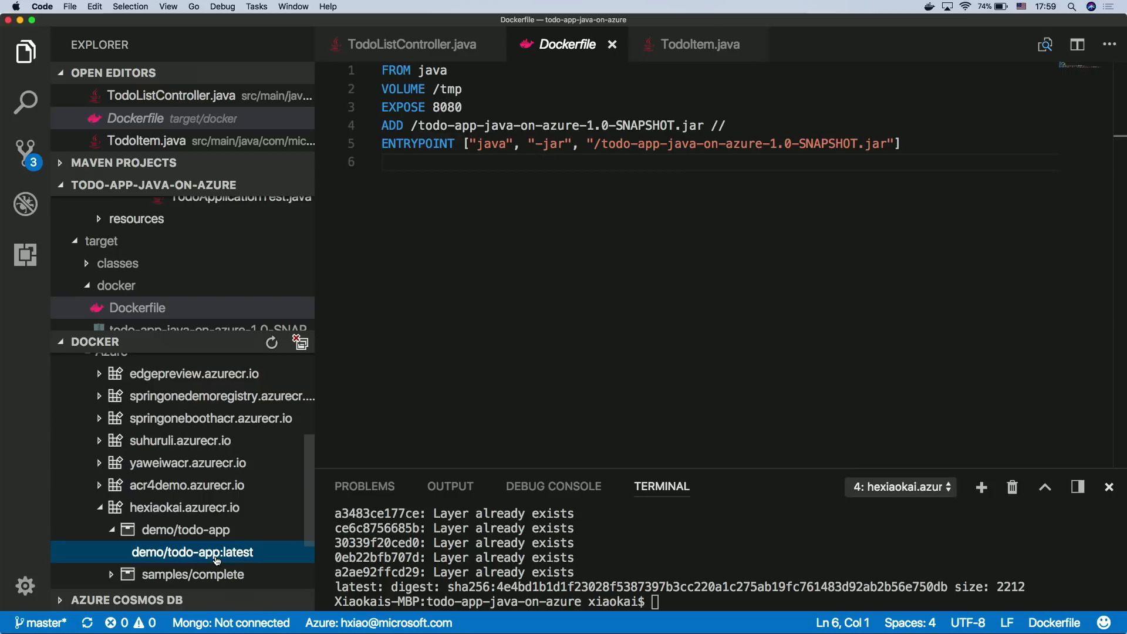
mouse_move(191, 552)
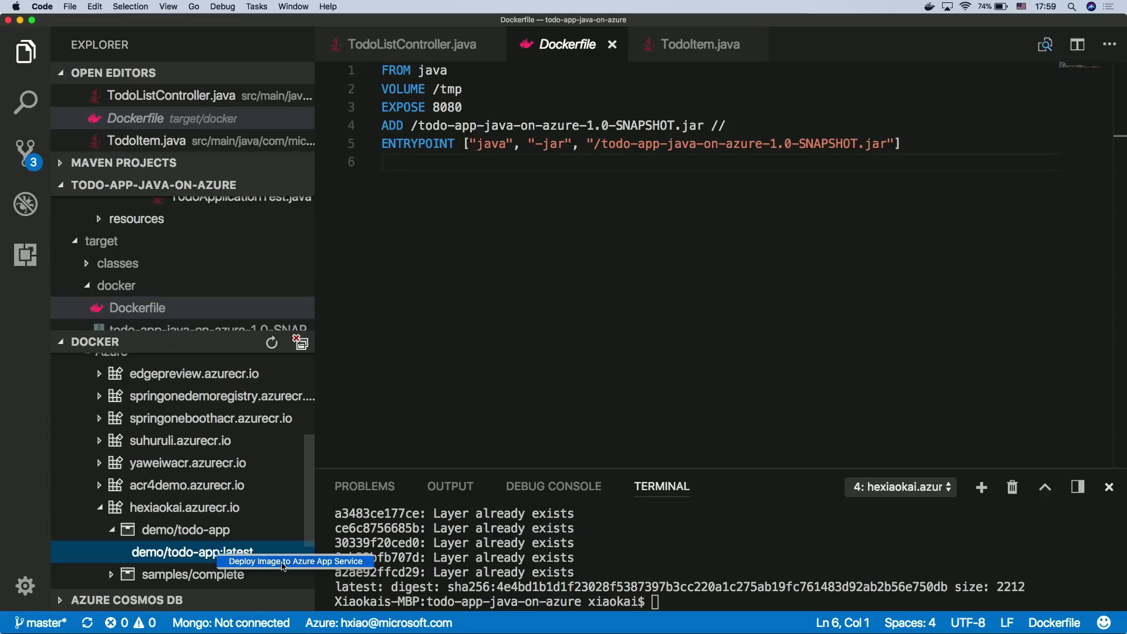
left_click(296, 561)
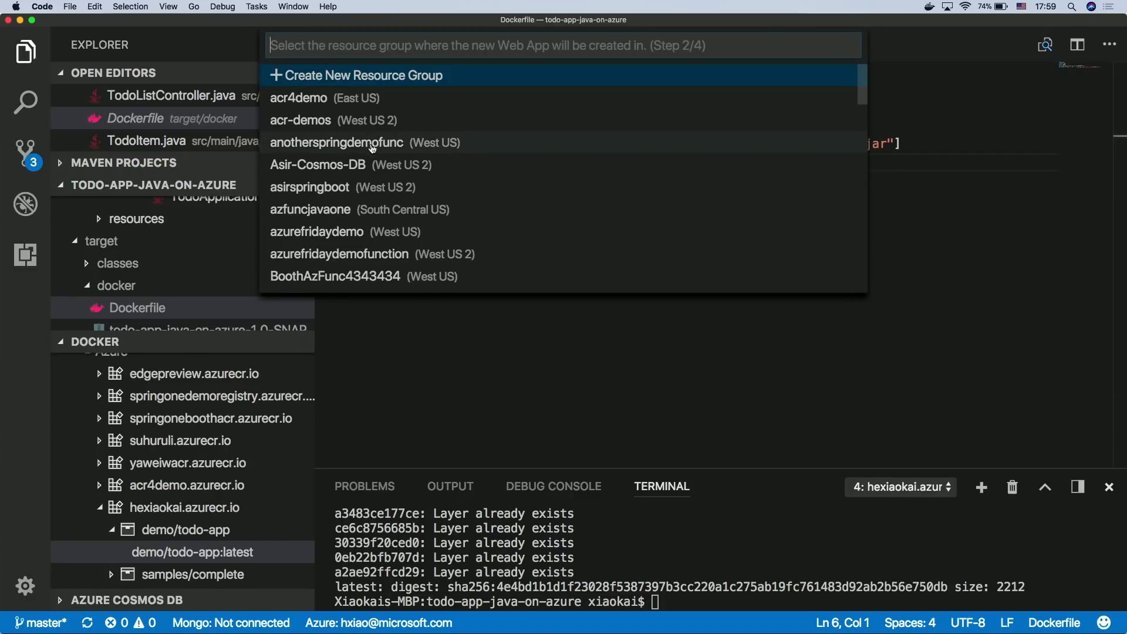
mouse_move(342, 187)
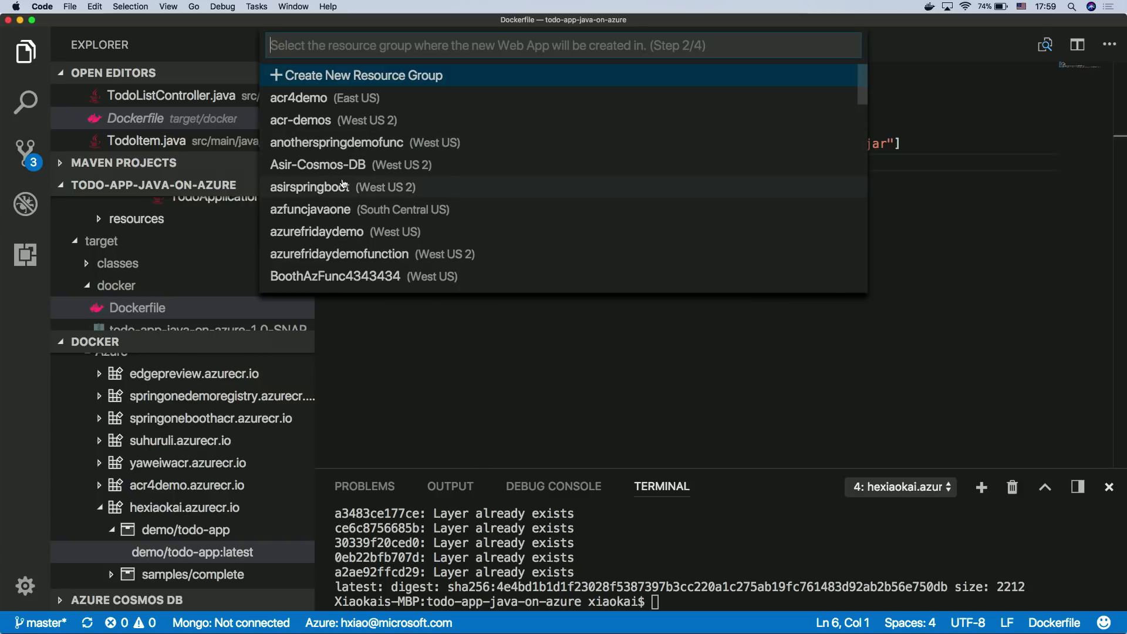
left_click(309, 186)
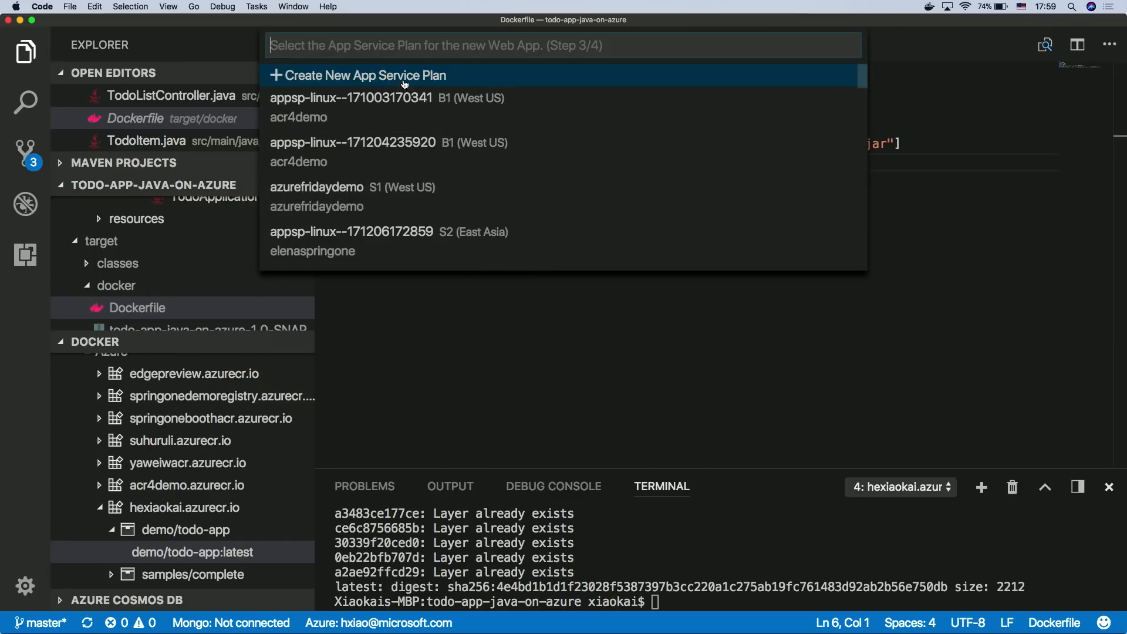
Step: Create a new App Service Plan and name the web app azurefridaydemo2
left_click(357, 76)
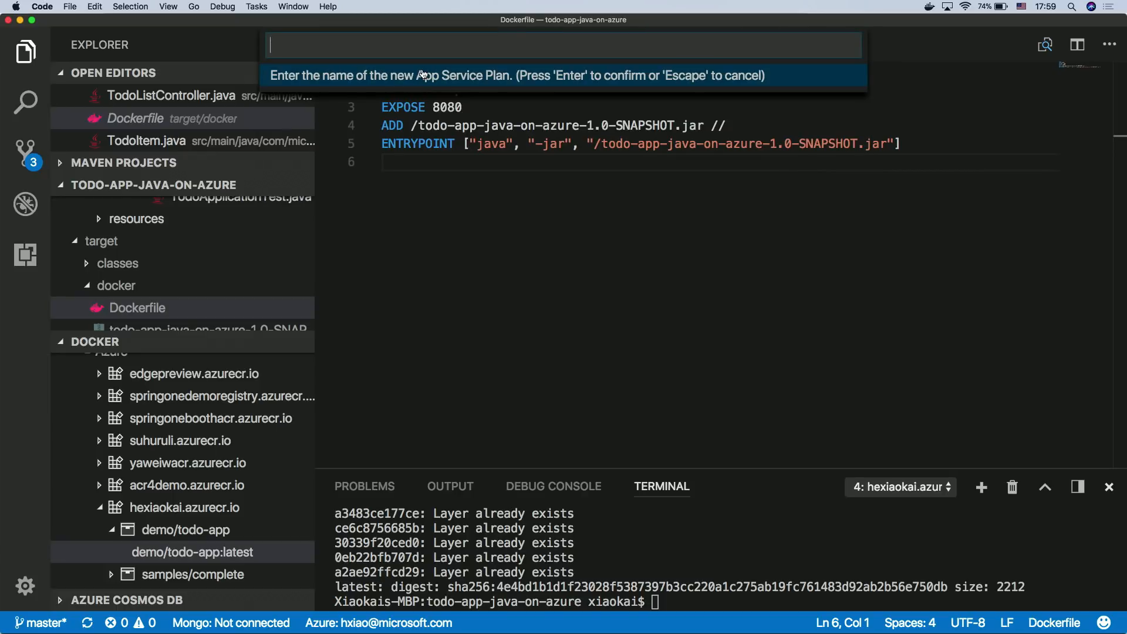
type("azu")
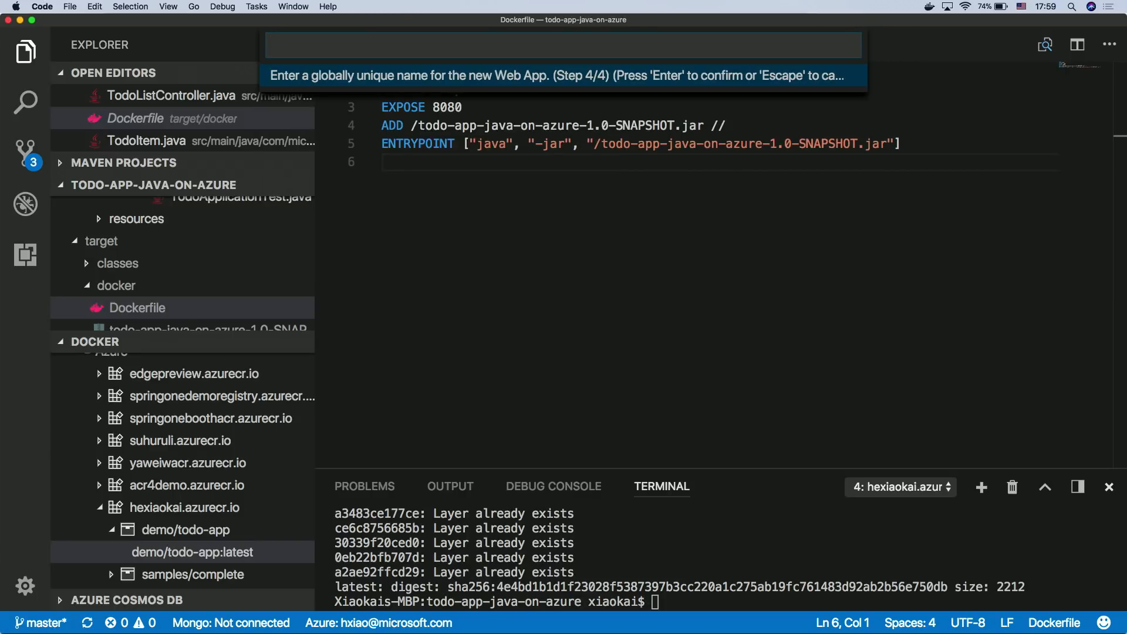
type("azurefrida")
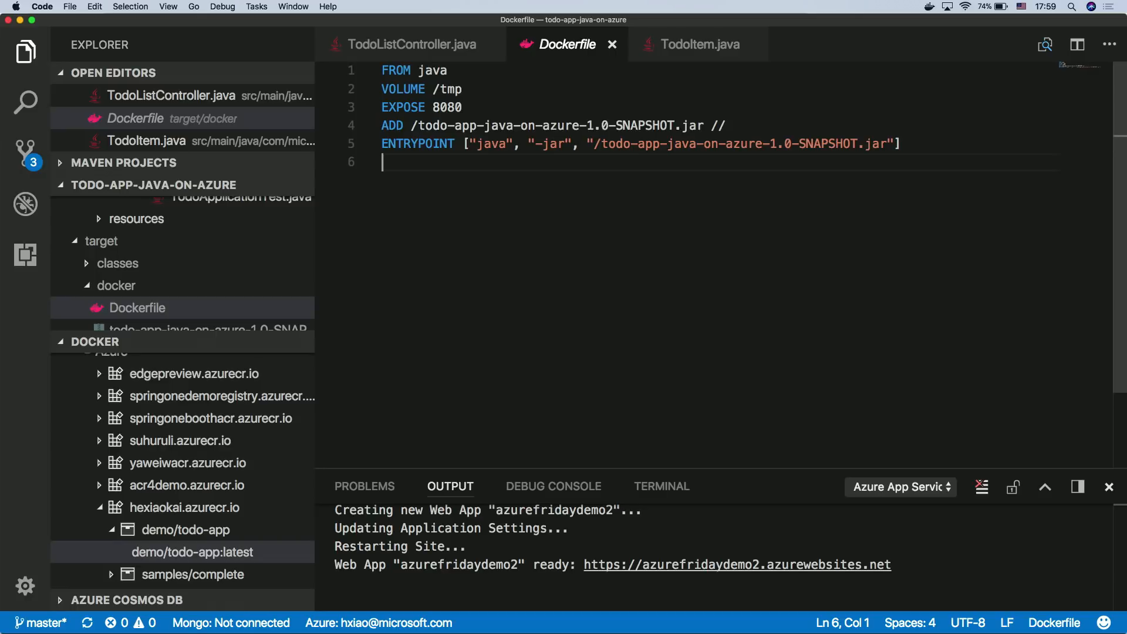
mouse_move(728, 243)
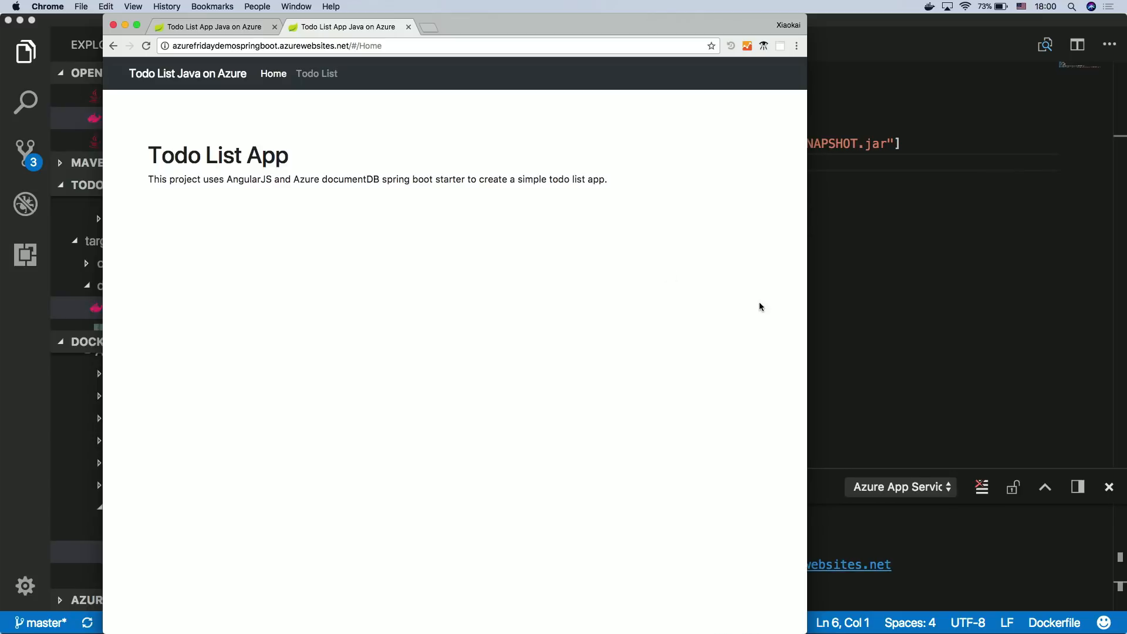
mouse_move(393, 143)
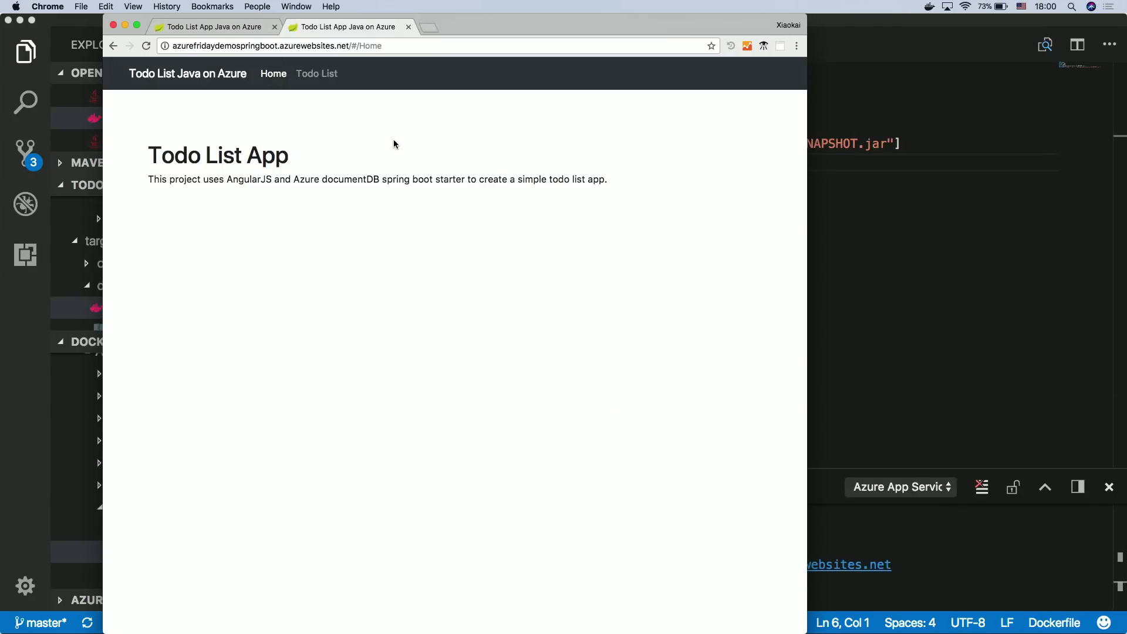
mouse_move(383, 140)
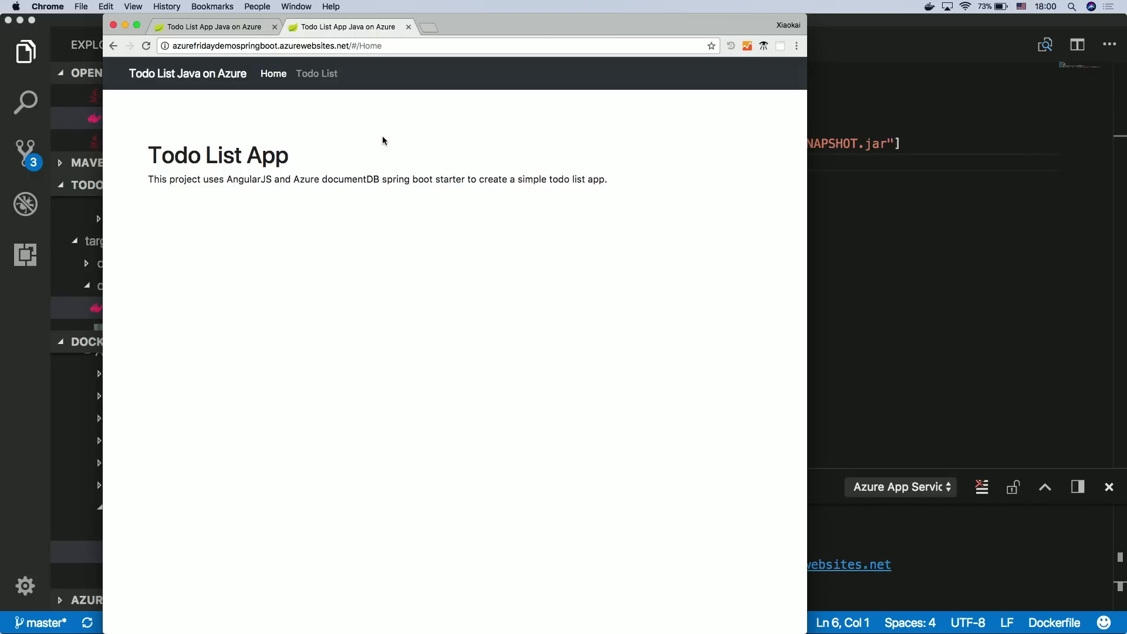